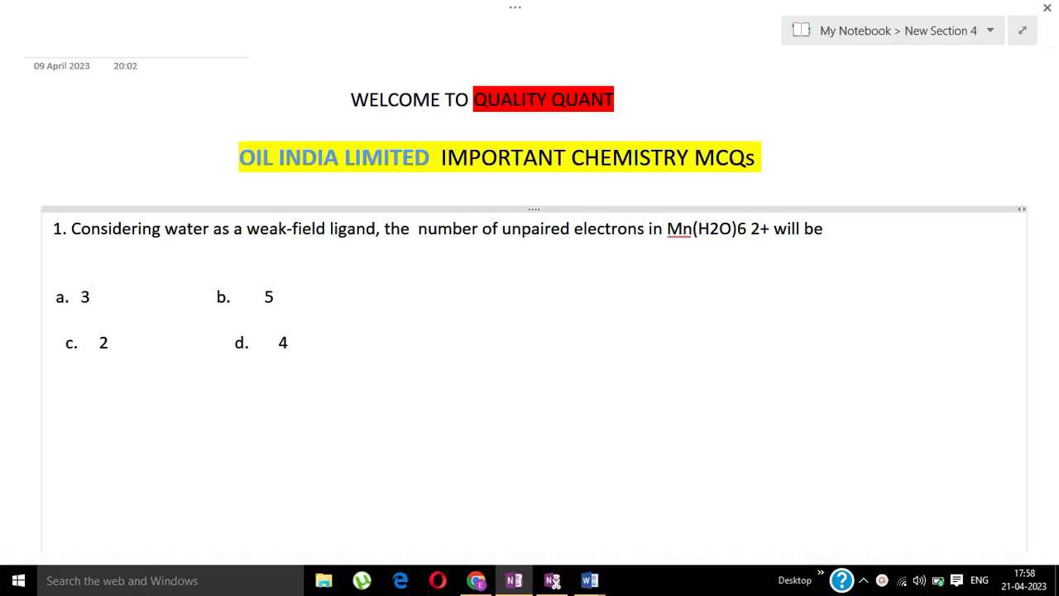
Step: Handwrite 'Mn' to the right of question 1's options b and d
click(750, 228)
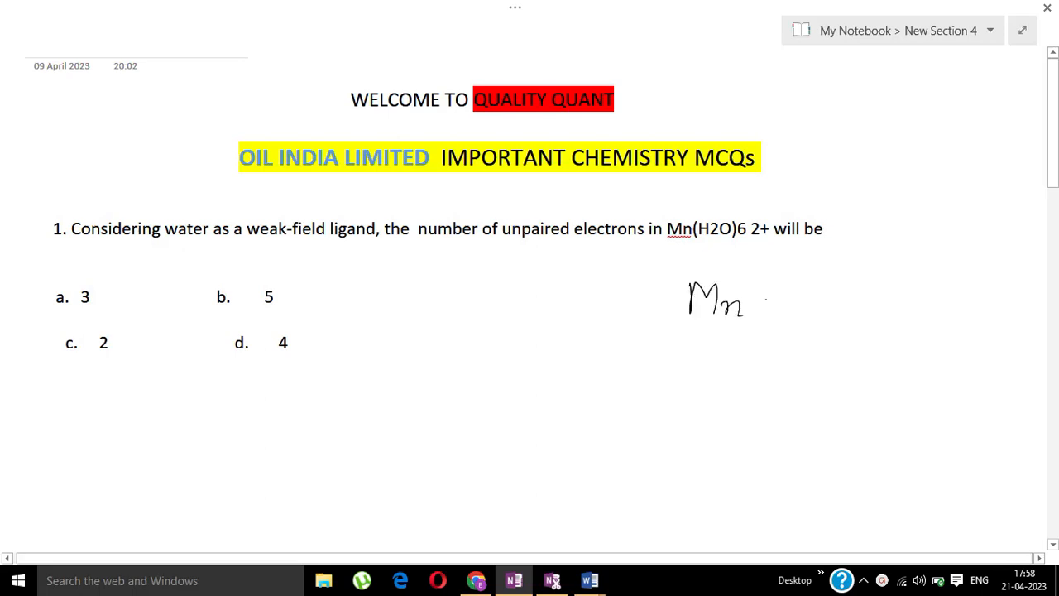
Step: Extend the handwriting to [Mn(H2O)6]2+ and dismiss the news notification
drag(761, 311, 819, 323)
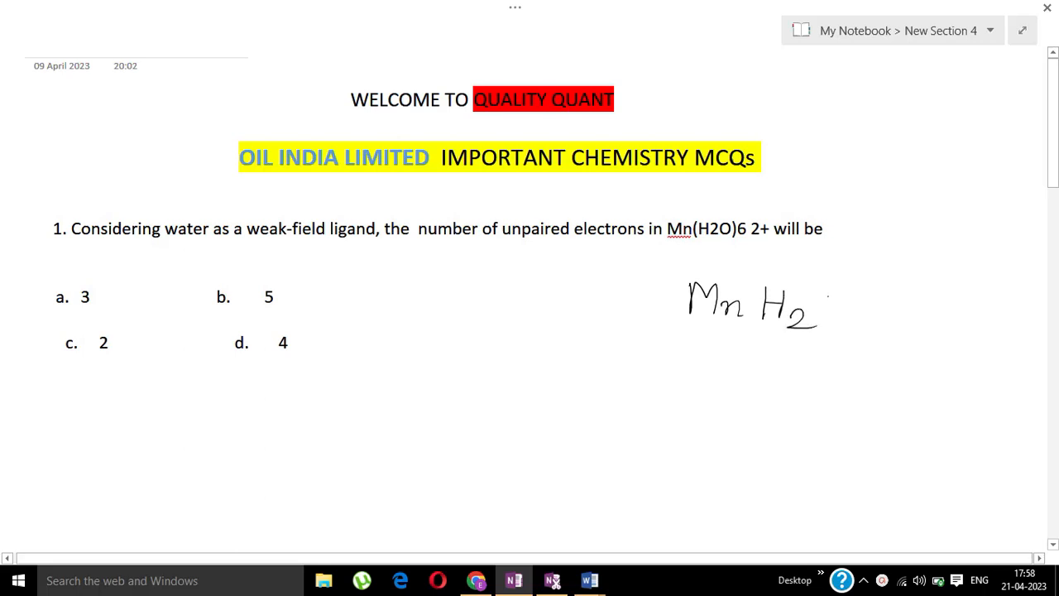
drag(815, 297, 852, 339)
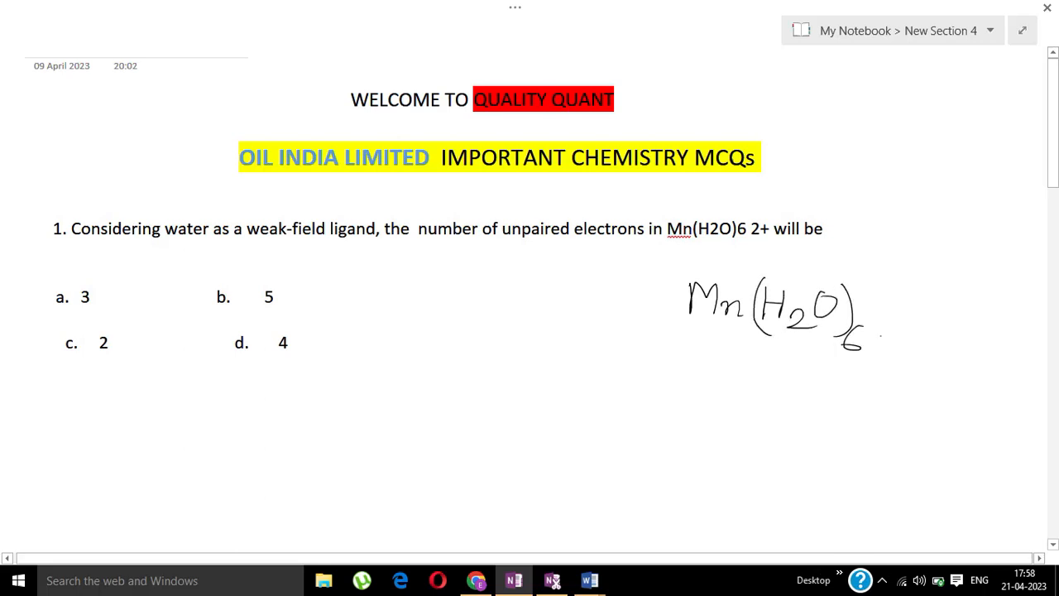
drag(872, 273, 881, 355)
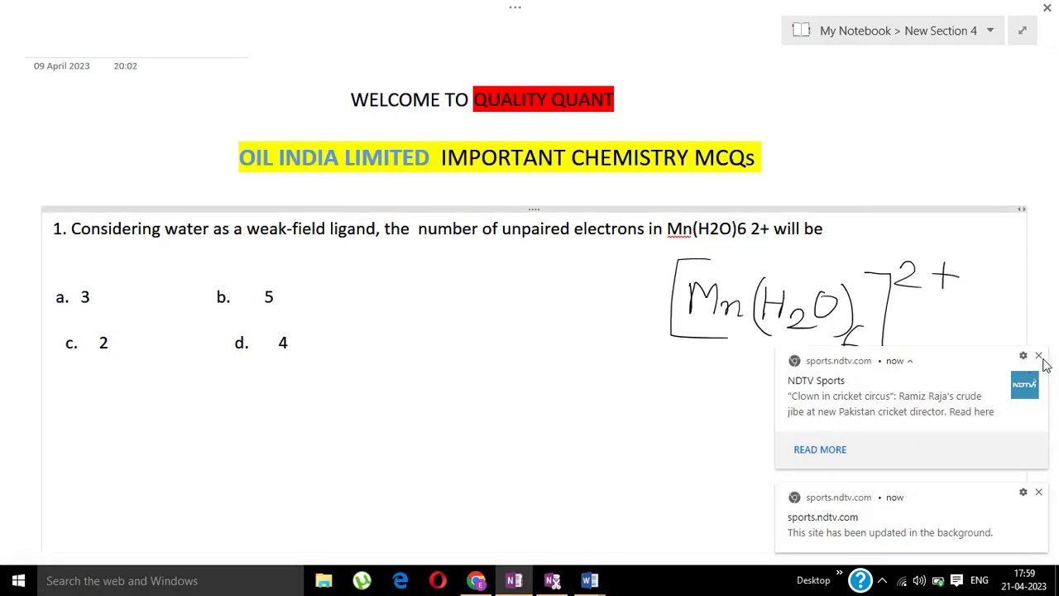
click(1039, 355)
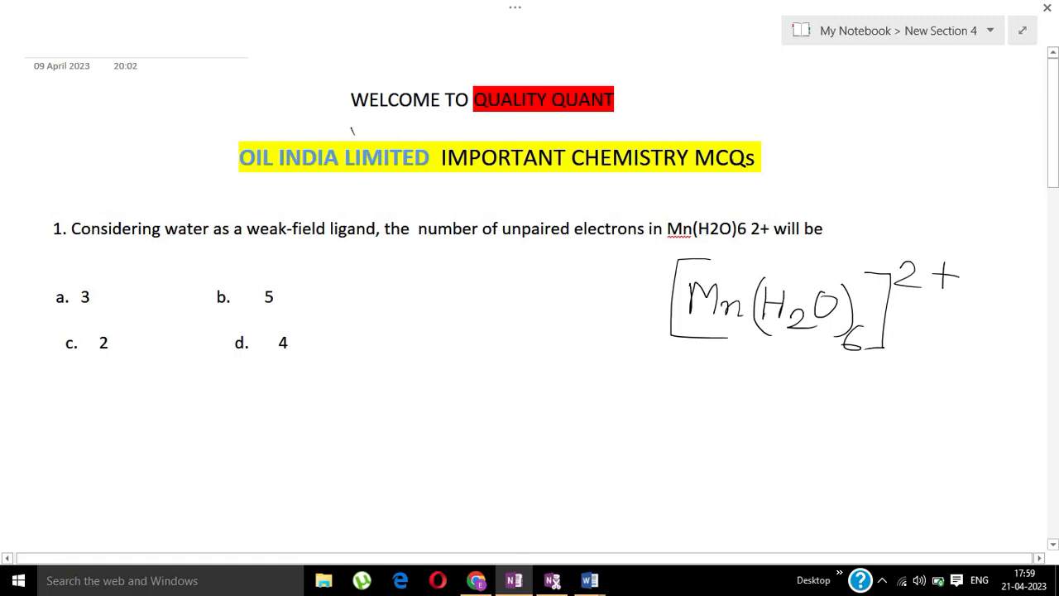
Step: Underline and box 'weak-field ligand', write 'electron' above it, and tick option b (5)
drag(248, 248, 387, 249)
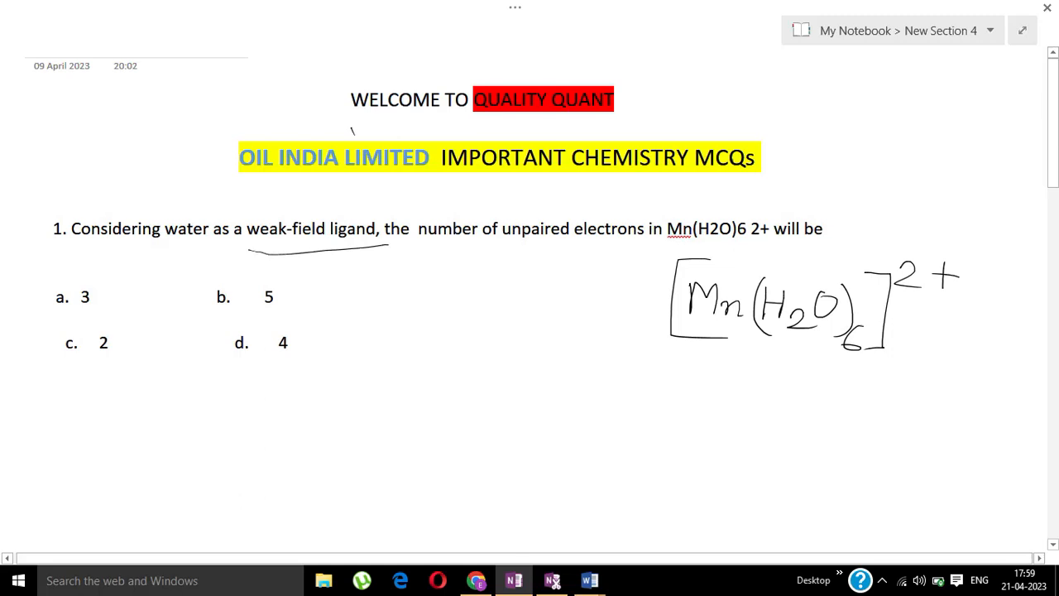
drag(249, 207, 381, 248)
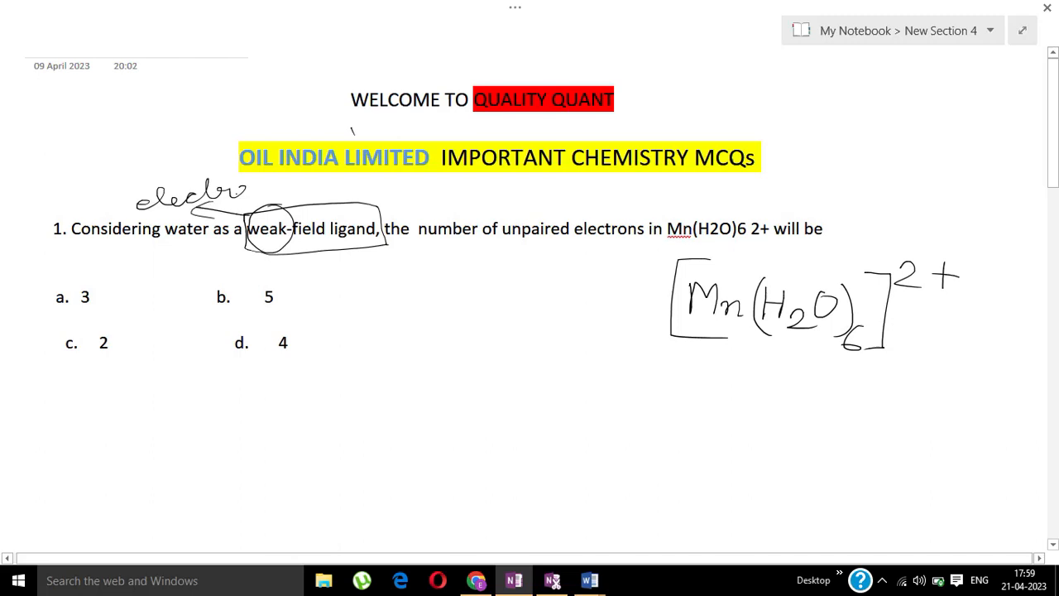
drag(190, 190, 277, 186)
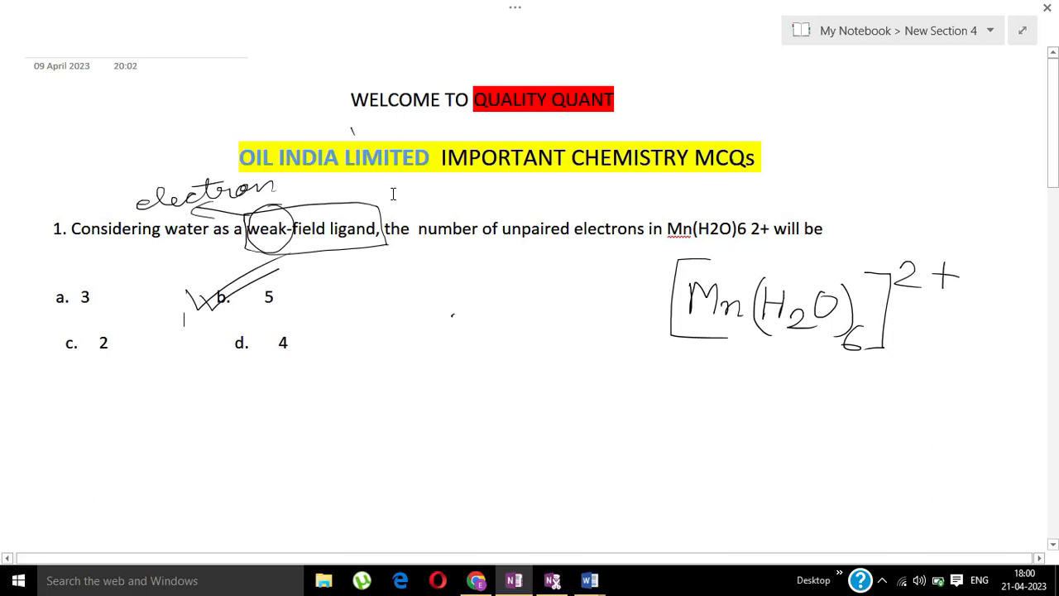
Step: Scroll to question 2 and tick option a, N2, as correct
scroll(down, 3)
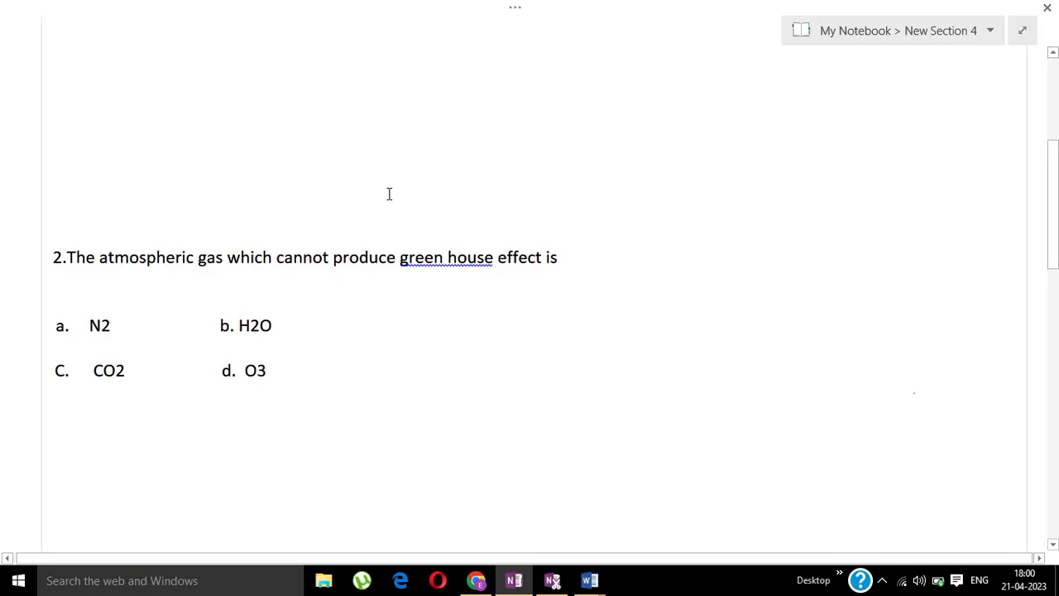
mouse_move(343, 211)
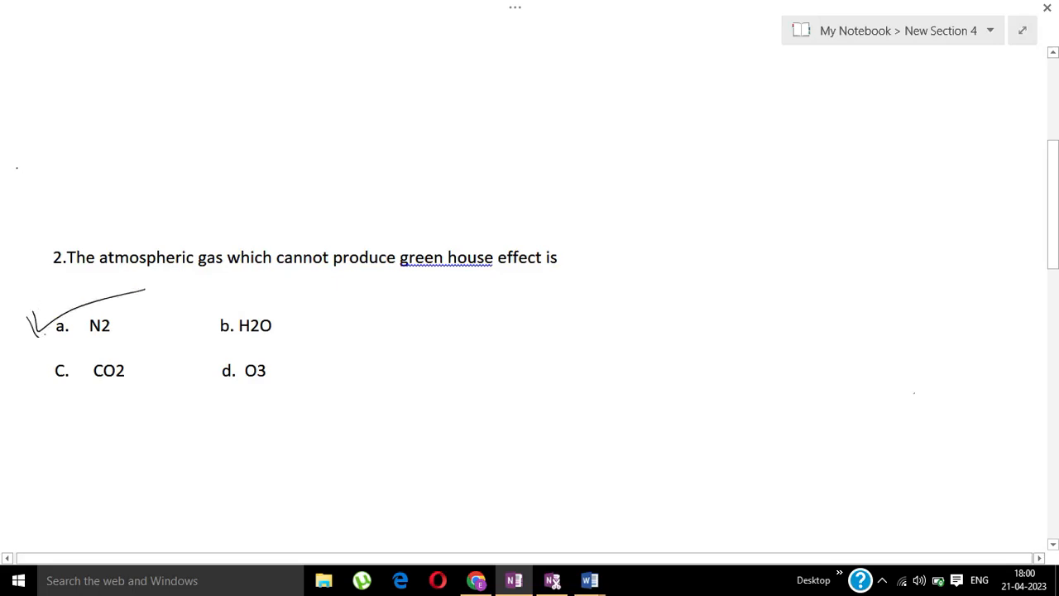
drag(29, 339, 142, 284)
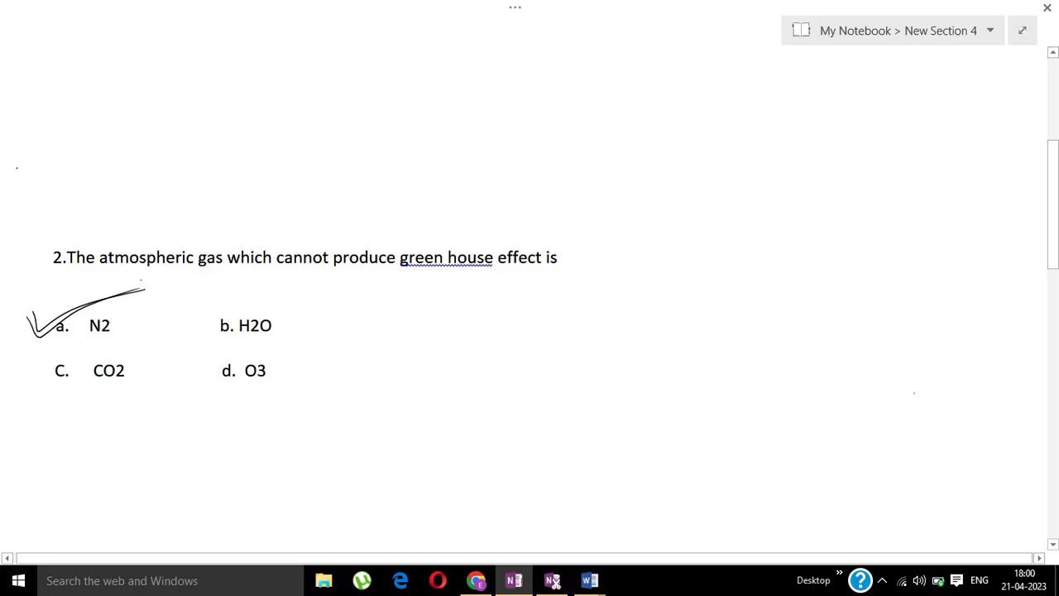
Step: Scroll down to question 3 on thermoplastics and click beside its options
scroll(down, 3)
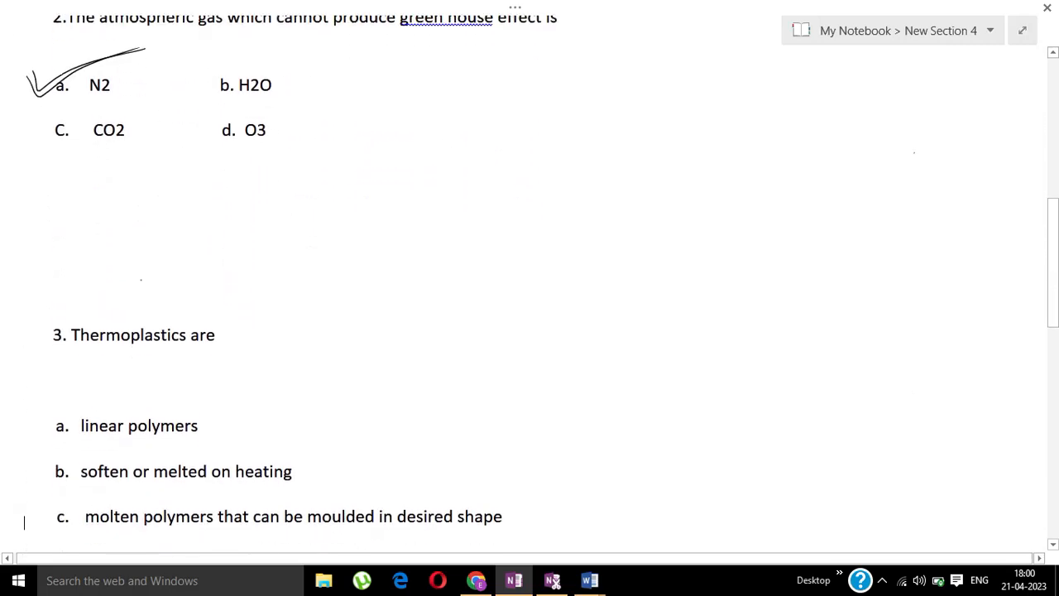
scroll(down, 3)
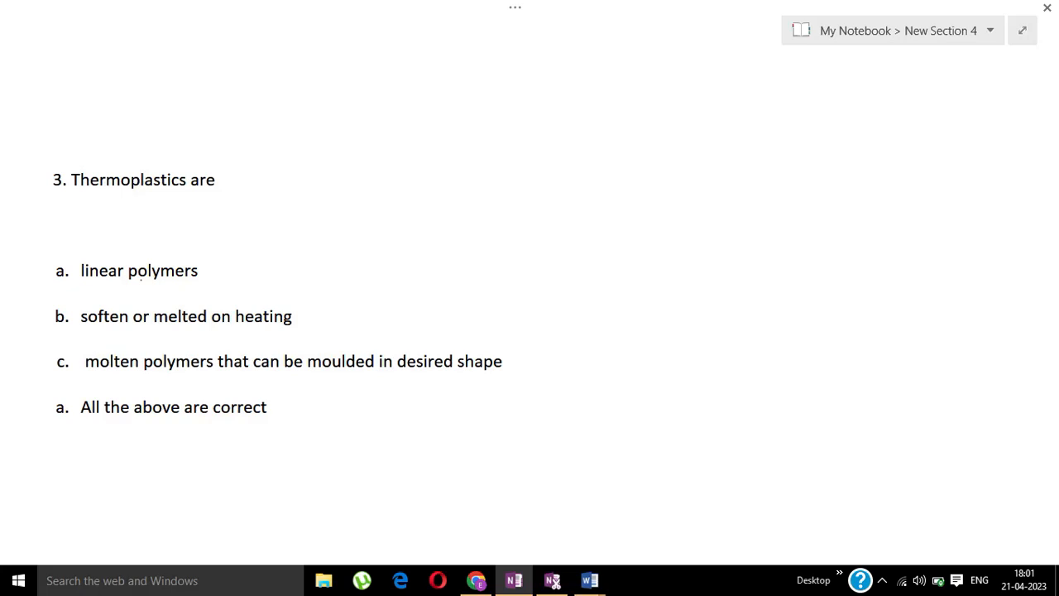
click(24, 516)
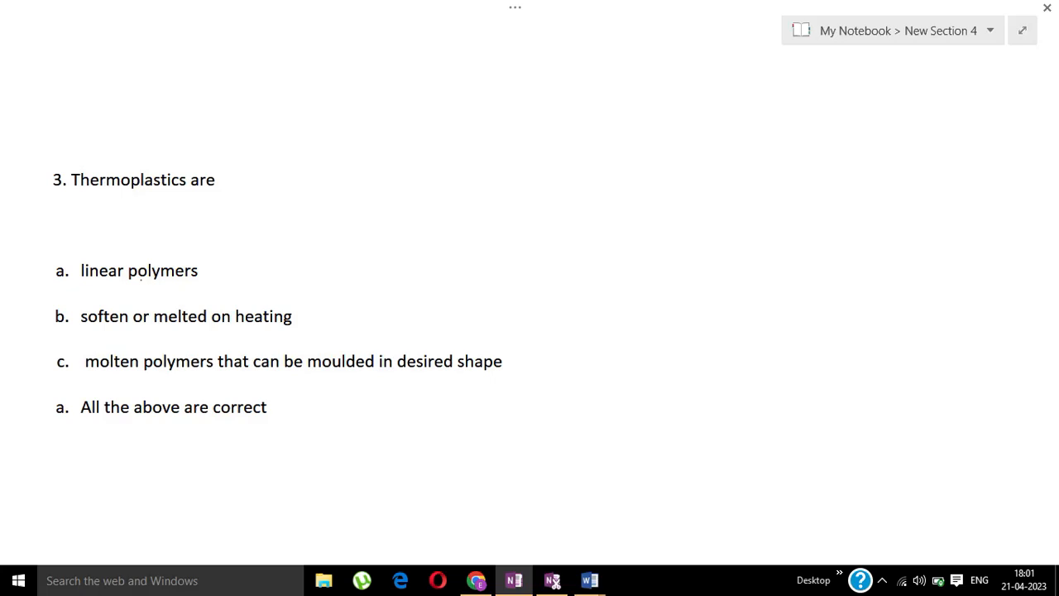
click(25, 516)
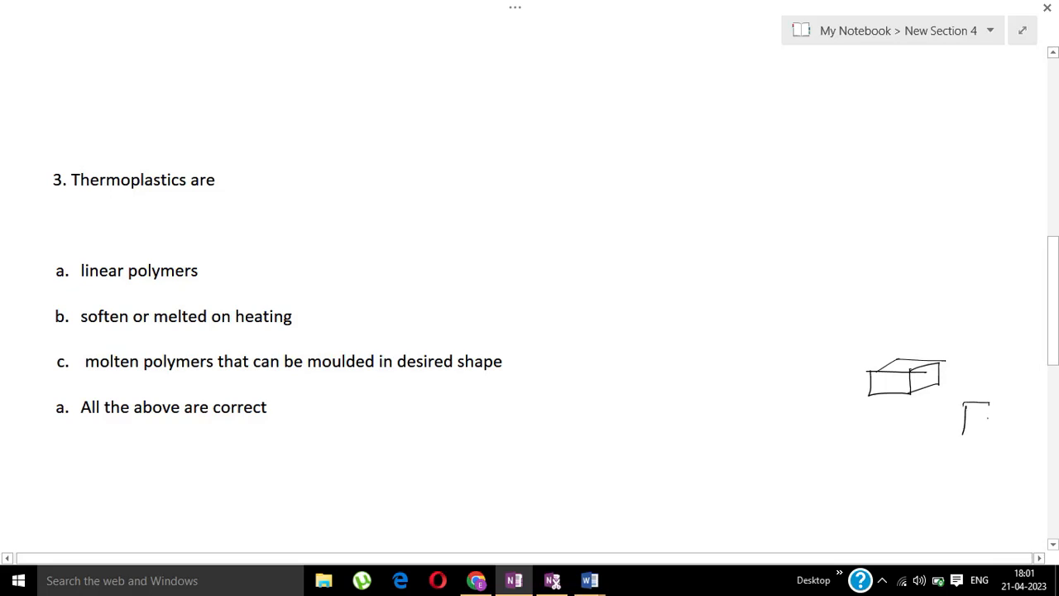
Step: Finish the small box sketch and handwrite 'Thermoplastic' beside question 3
drag(964, 434, 997, 406)
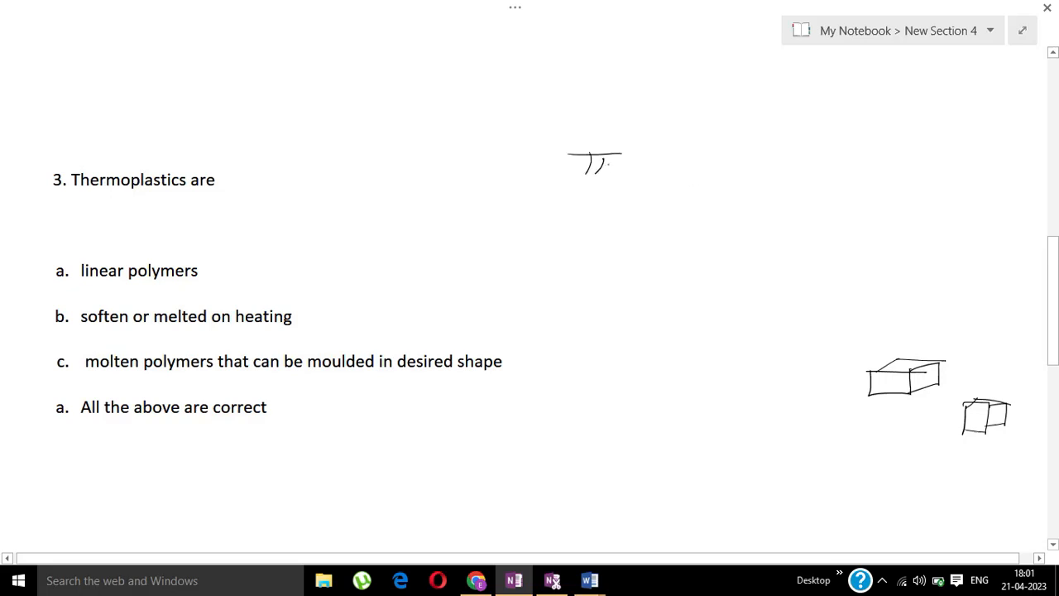
drag(571, 165, 703, 173)
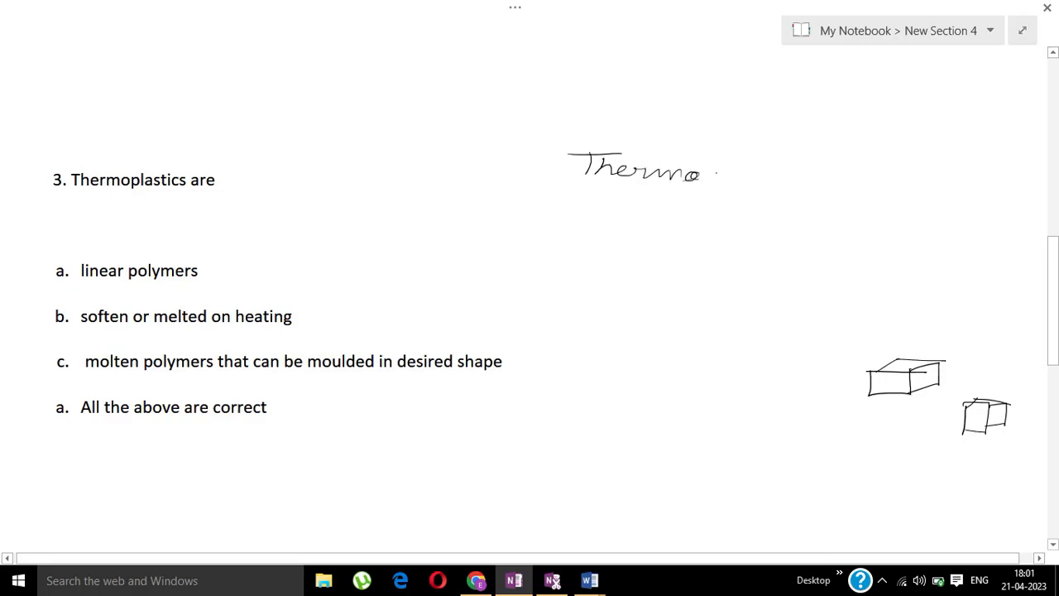
drag(703, 173, 790, 174)
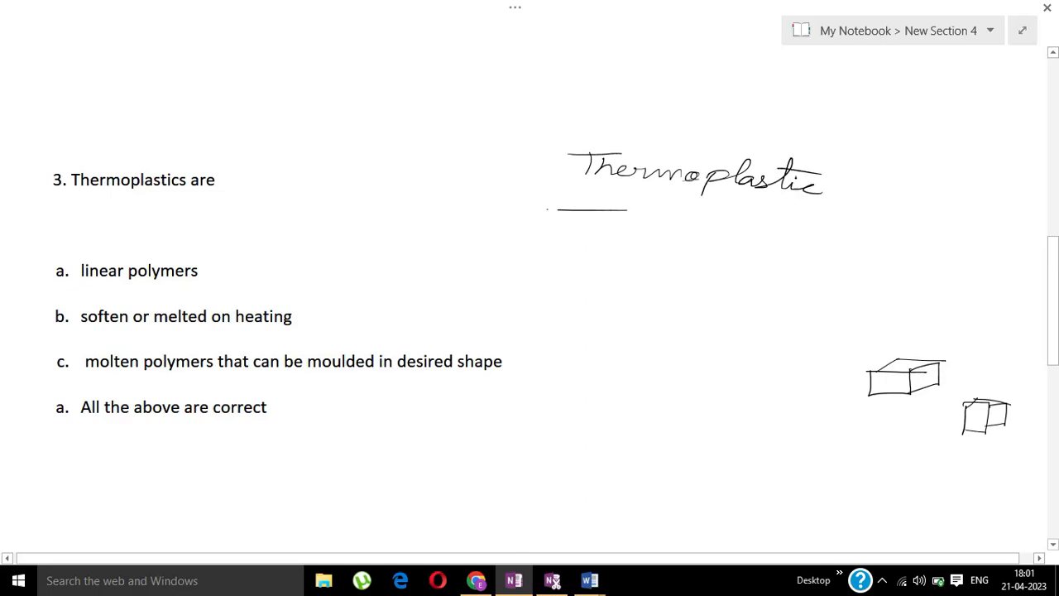
Step: Write 'Thermosetting plastic' beneath it and add the remaining annotations to question 3
drag(563, 224, 670, 223)
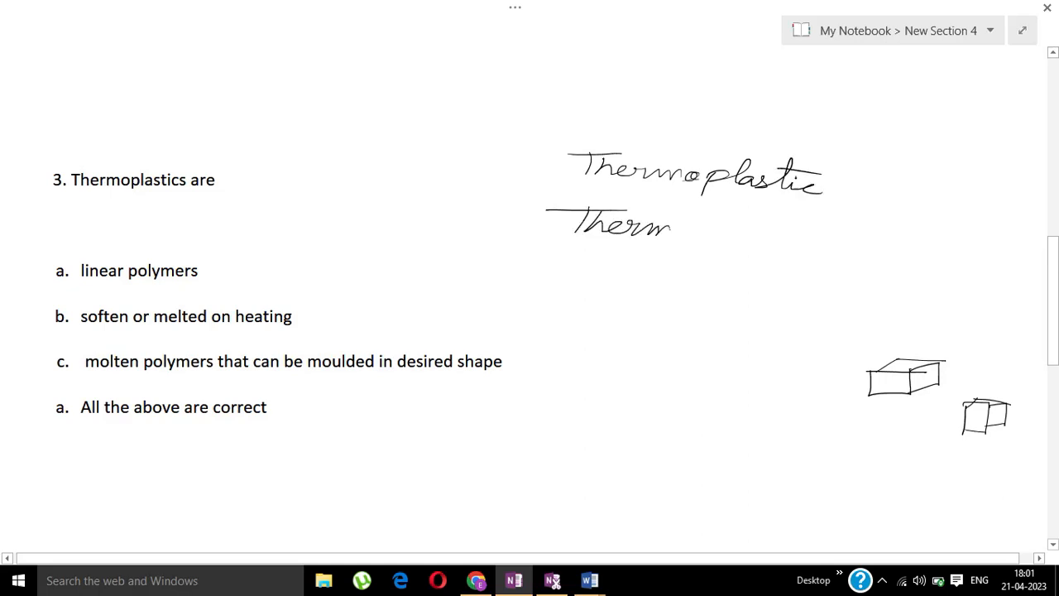
drag(674, 240, 707, 232)
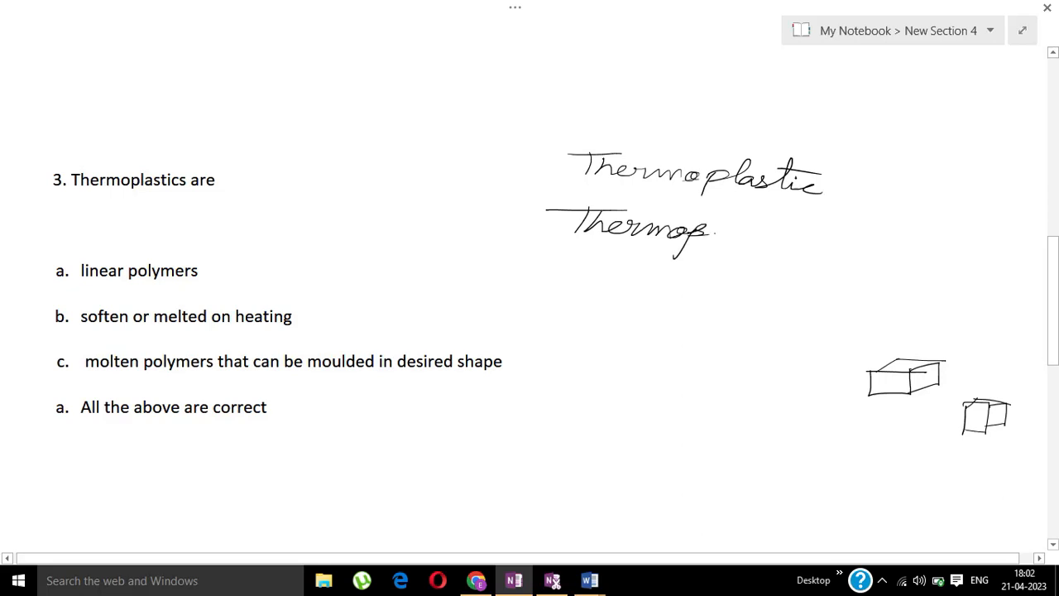
drag(703, 236, 806, 265)
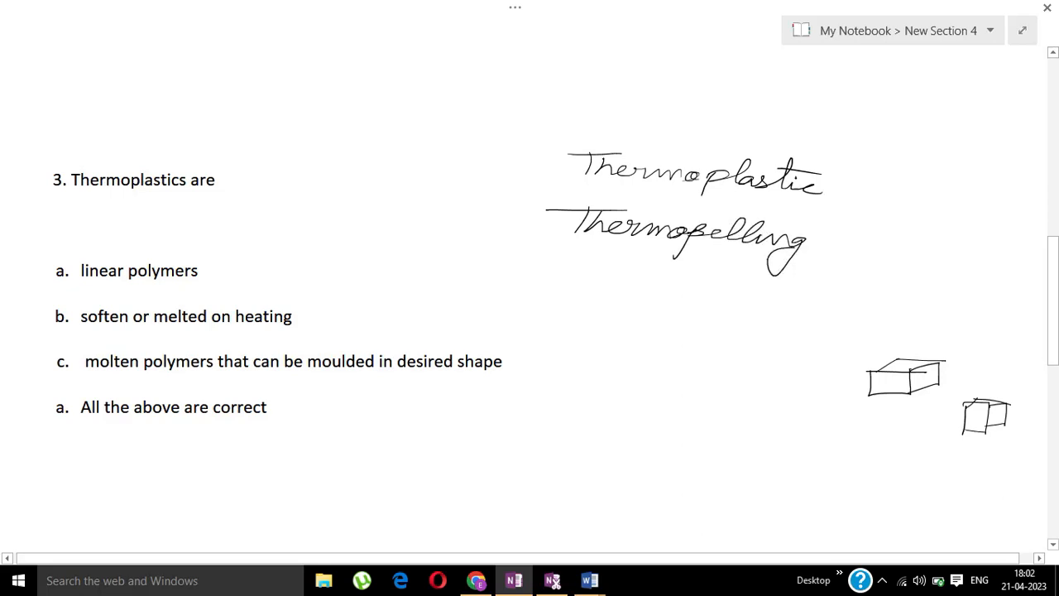
drag(831, 228, 819, 265)
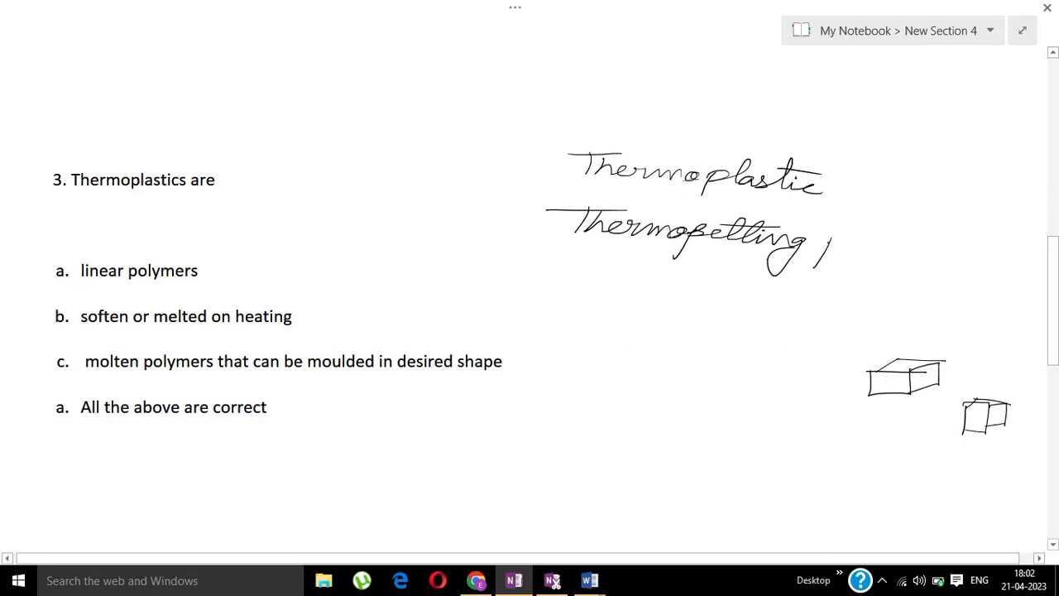
drag(815, 248, 951, 260)
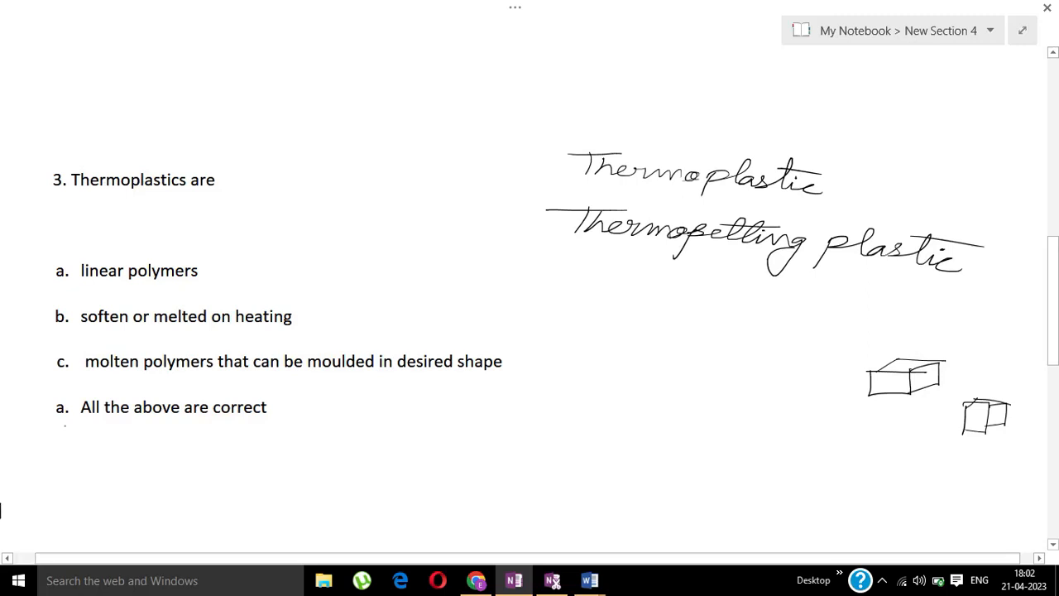
drag(56, 393, 71, 422)
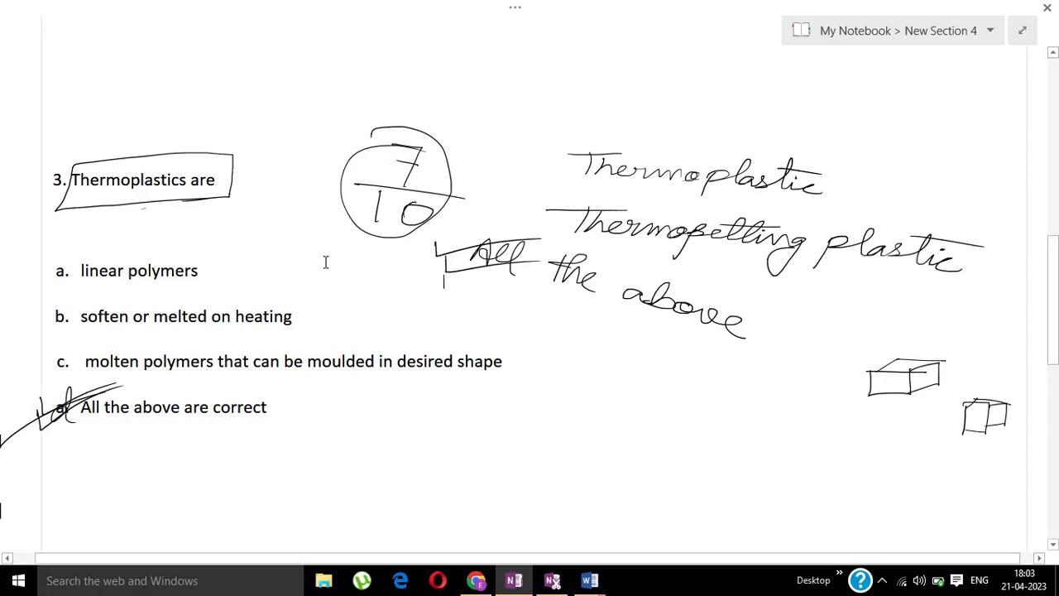
Step: Scroll to question 4, box 'Soap' and underline 'sodium' and 'potassium salt of'
scroll(down, 3)
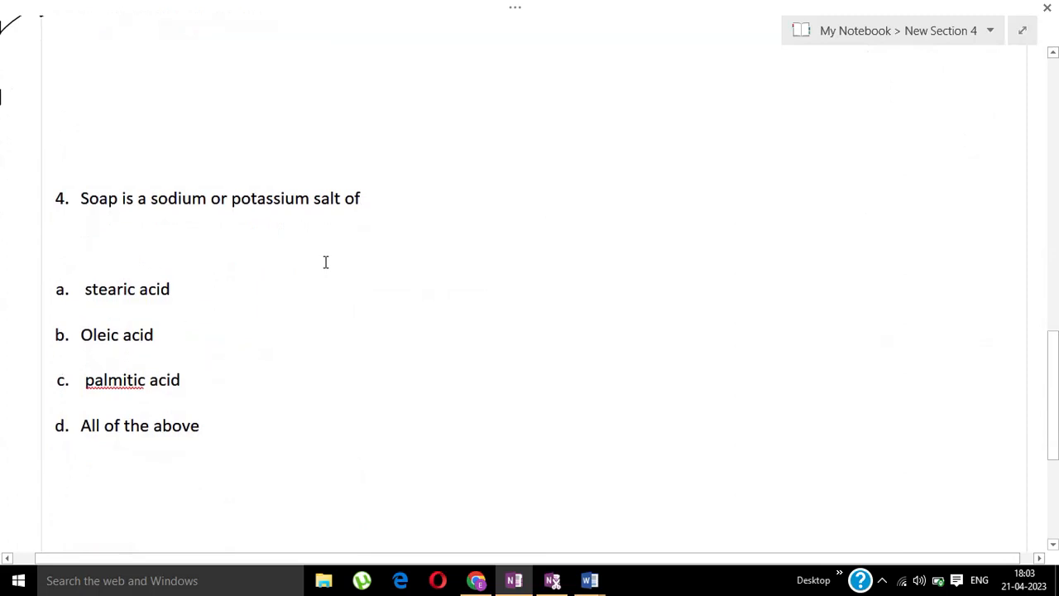
scroll(down, 3)
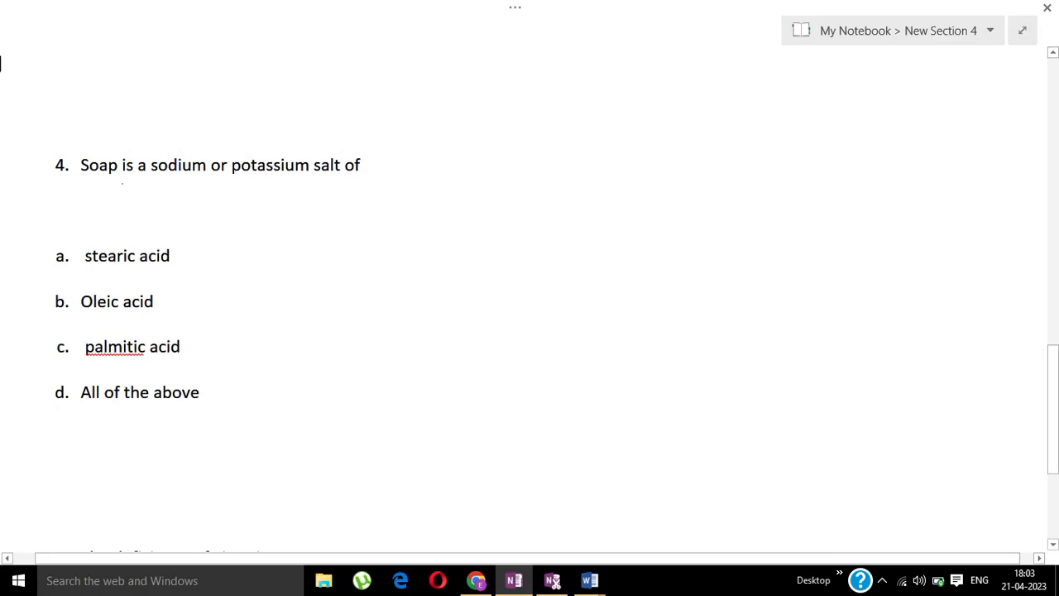
drag(66, 145, 128, 194)
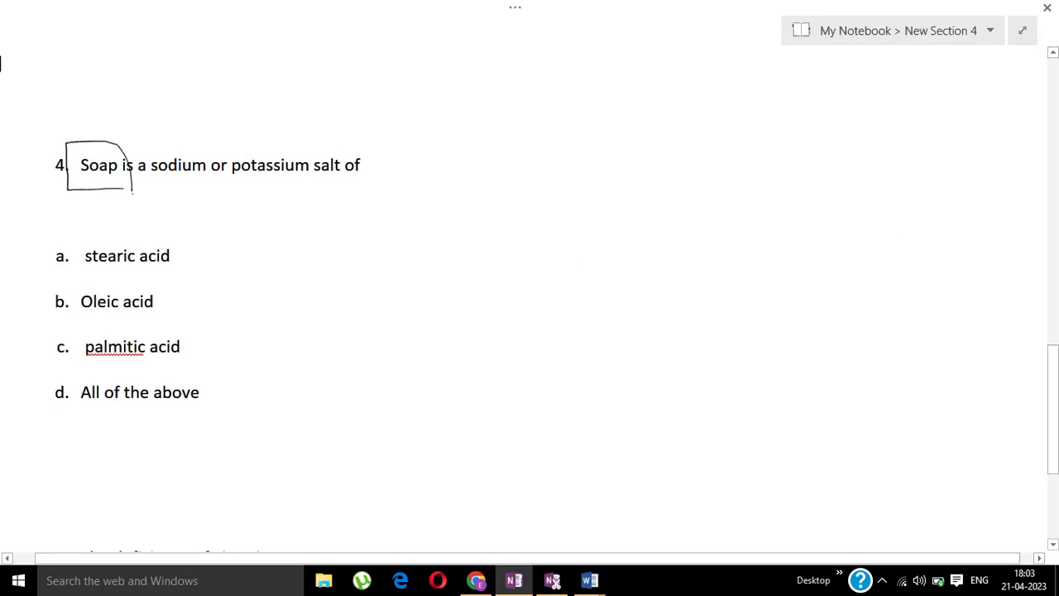
drag(155, 181, 207, 174)
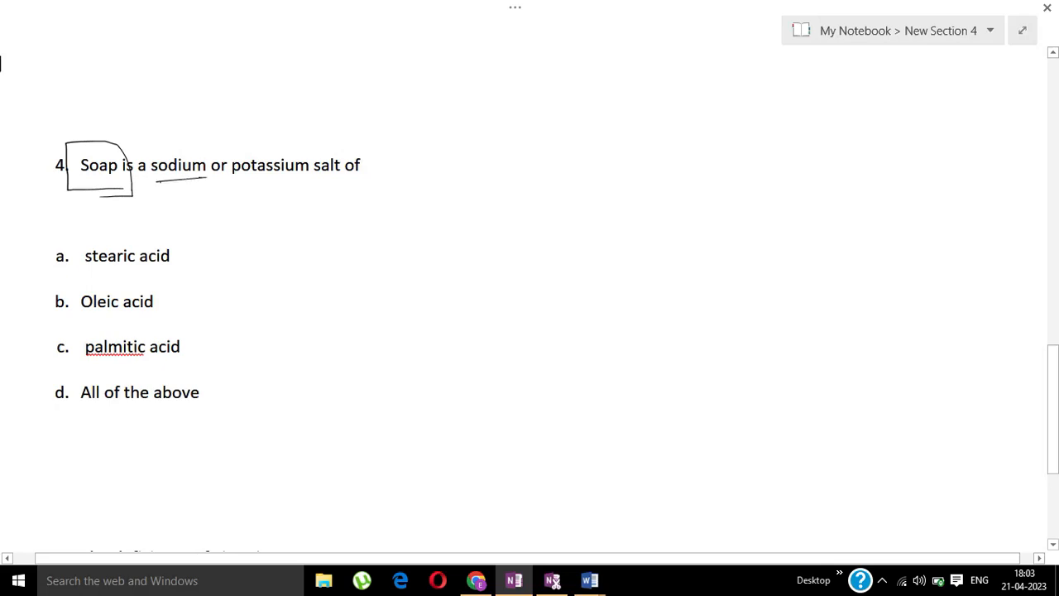
drag(231, 178, 343, 179)
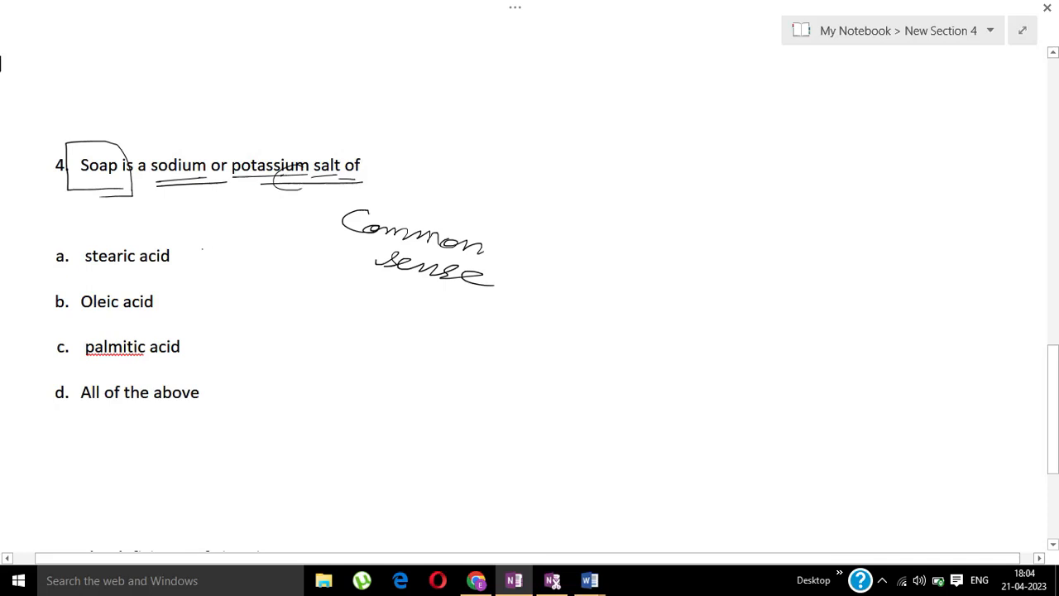
Step: Sketch a brace beside the acid options and tick option a, stearic acid
drag(203, 244, 236, 339)
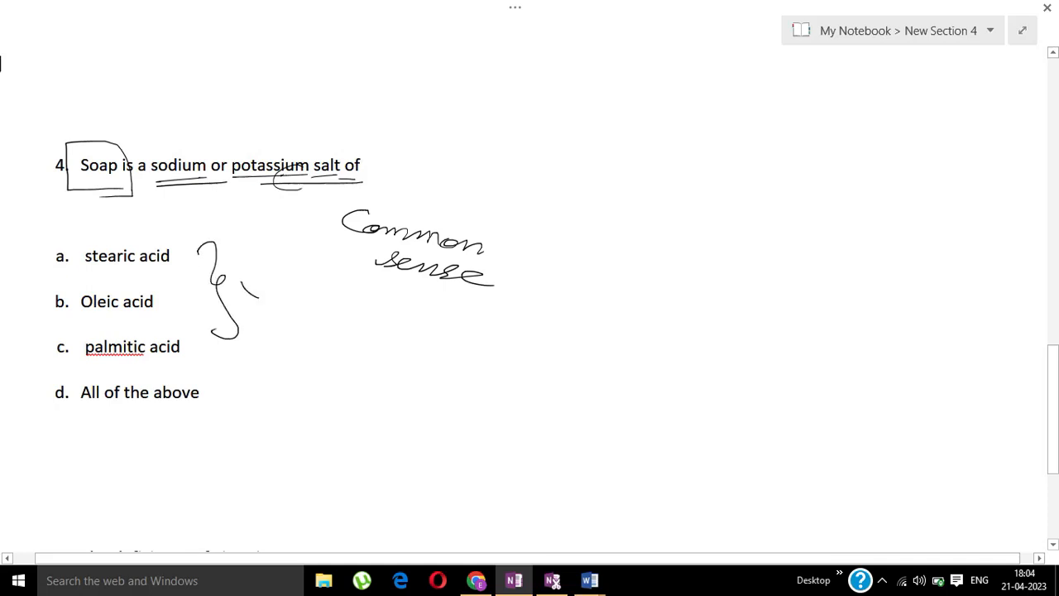
drag(215, 264, 286, 281)
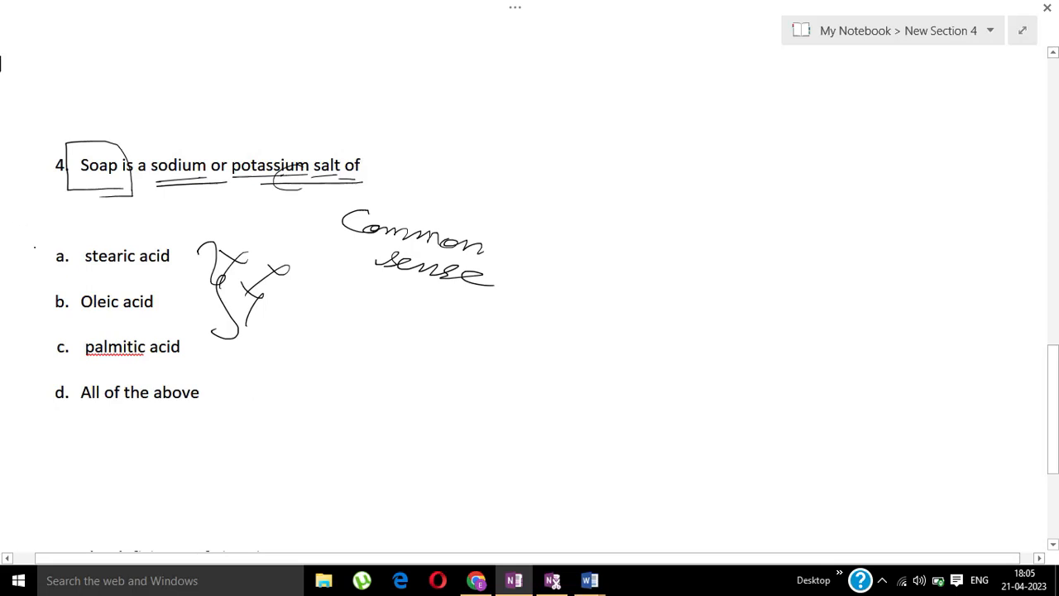
drag(20, 264, 132, 223)
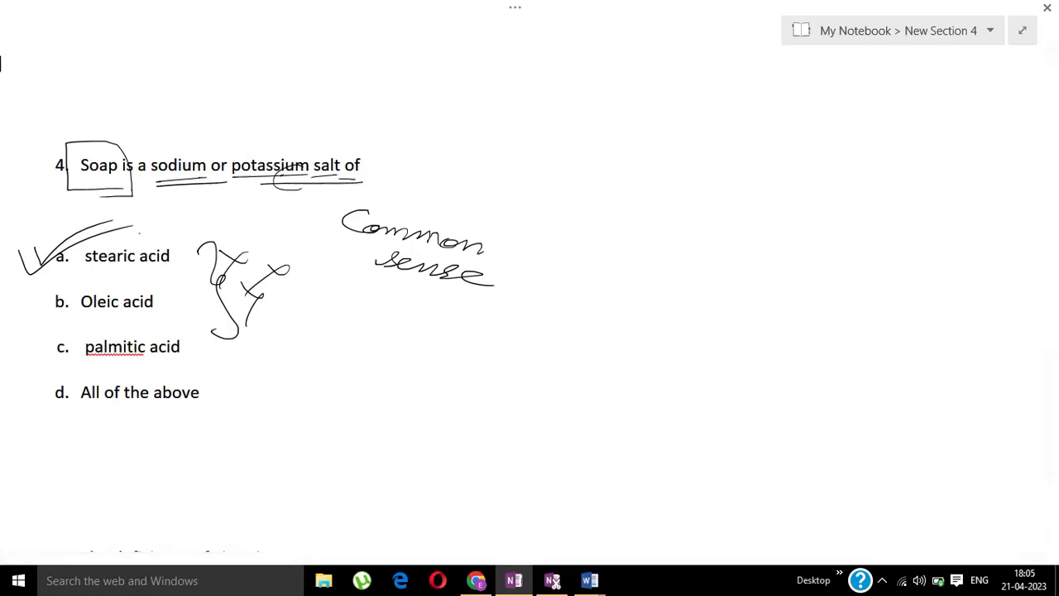
Step: At question 5, write and box 'Option eliminate', and write 'Vitamin A' beside option b
scroll(down, 3)
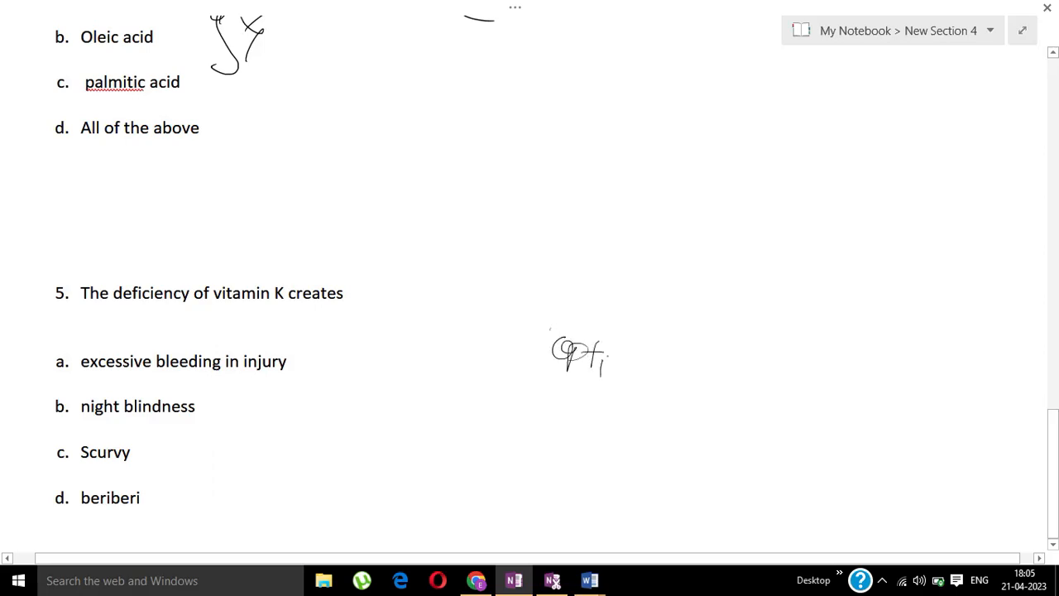
drag(591, 364, 662, 372)
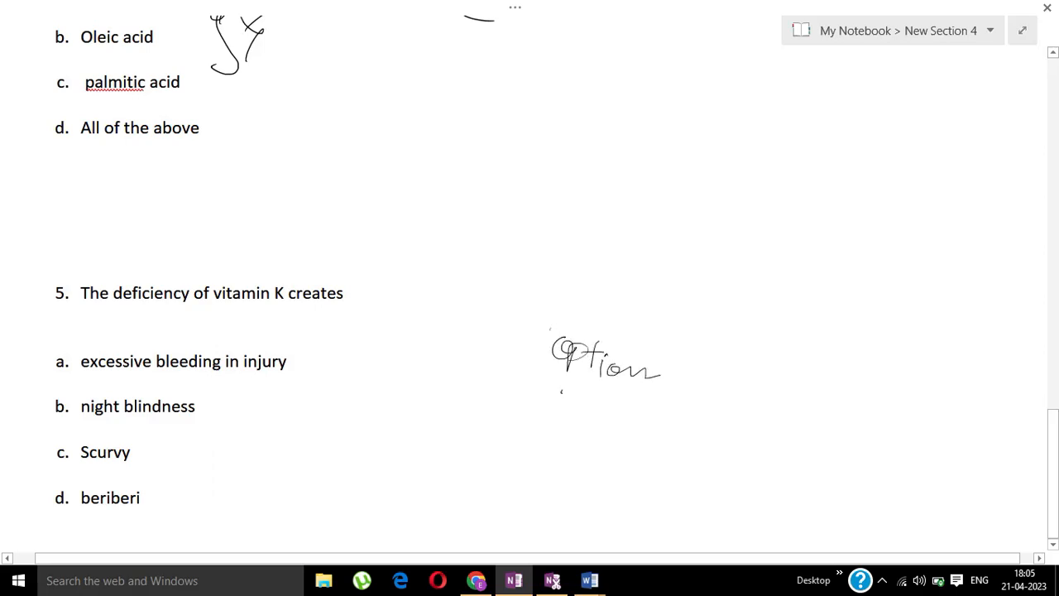
drag(562, 389, 670, 414)
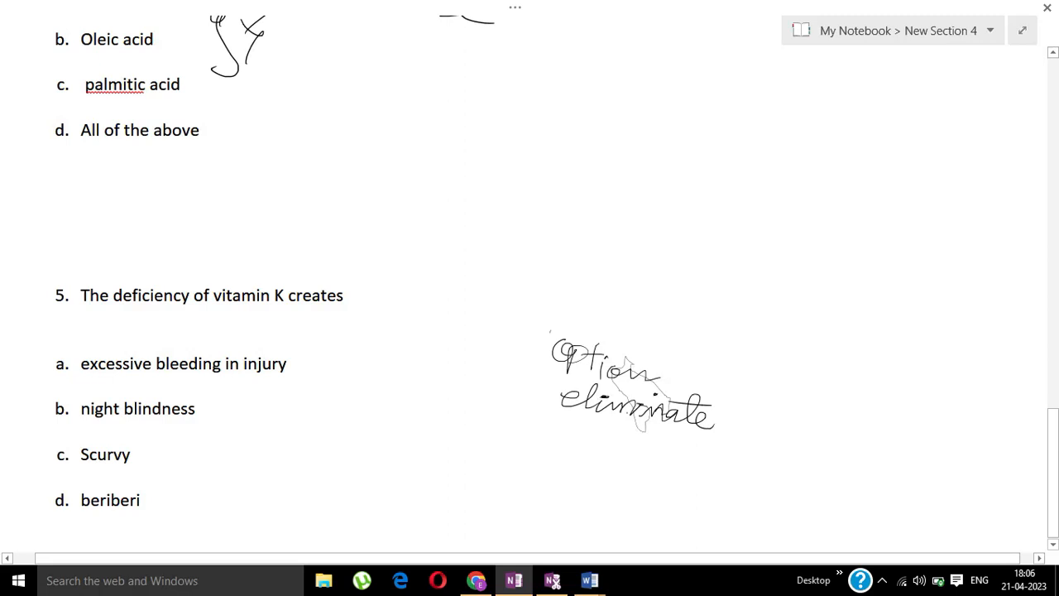
drag(548, 327, 707, 447)
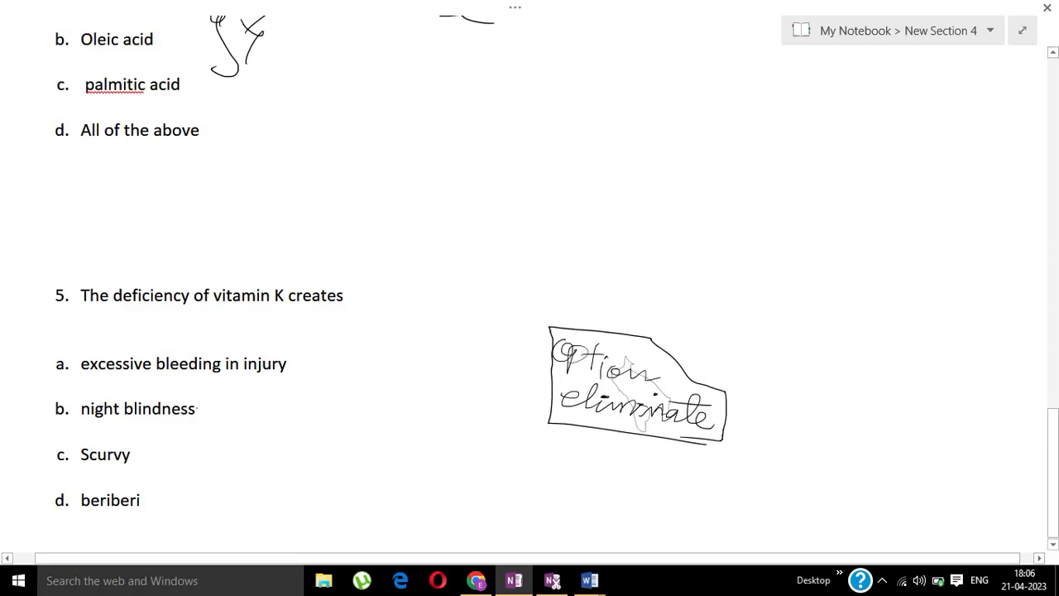
drag(215, 405, 265, 405)
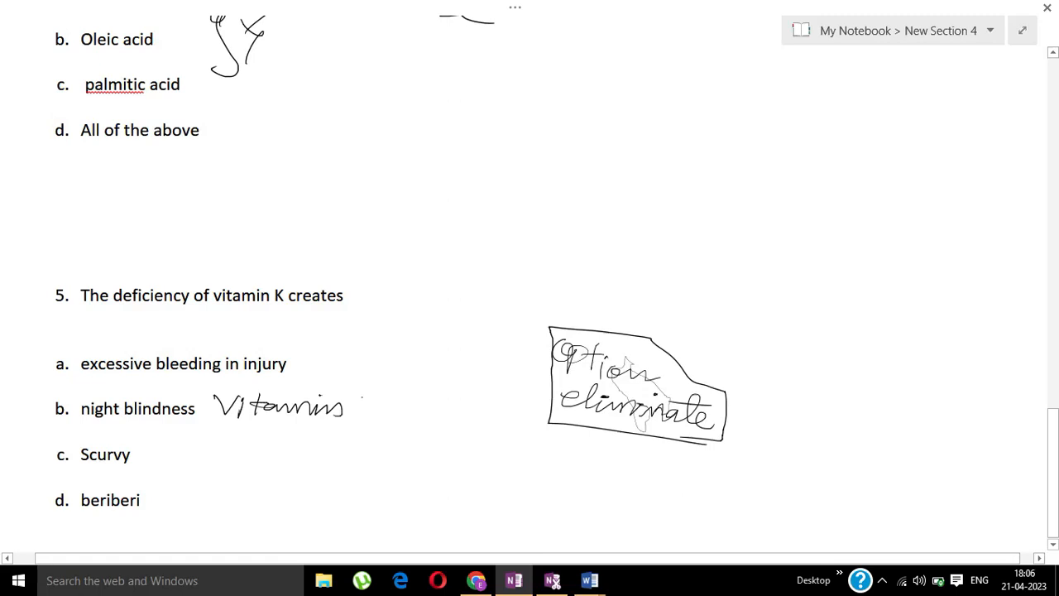
drag(352, 405, 376, 421)
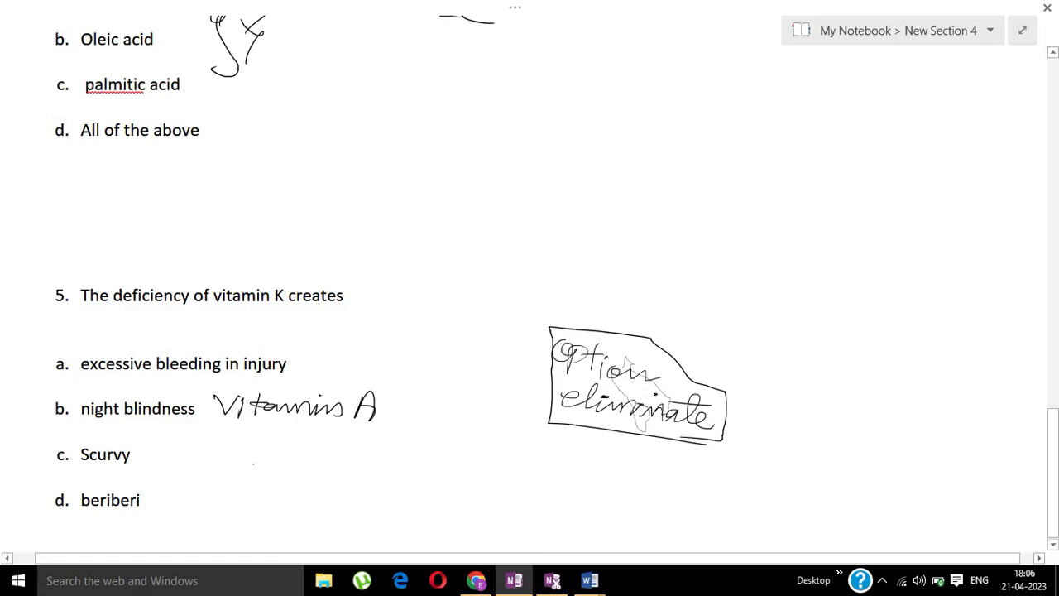